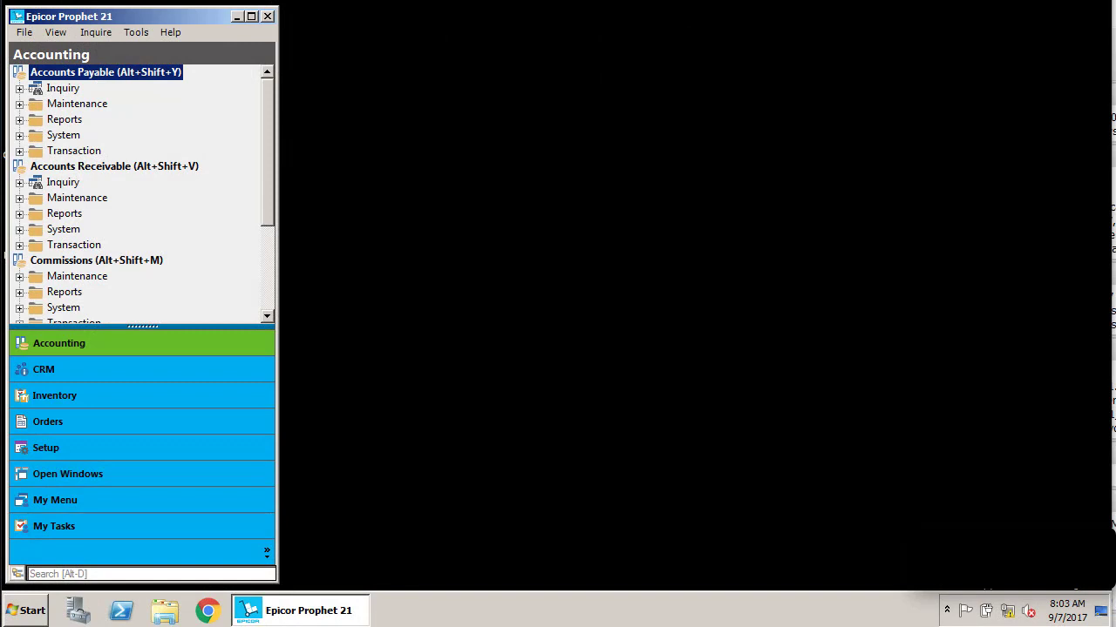
Launch Item History from Inventory > Inventory Management > System for company 1.
{"action": "left_click", "coordinate": [54, 395]}
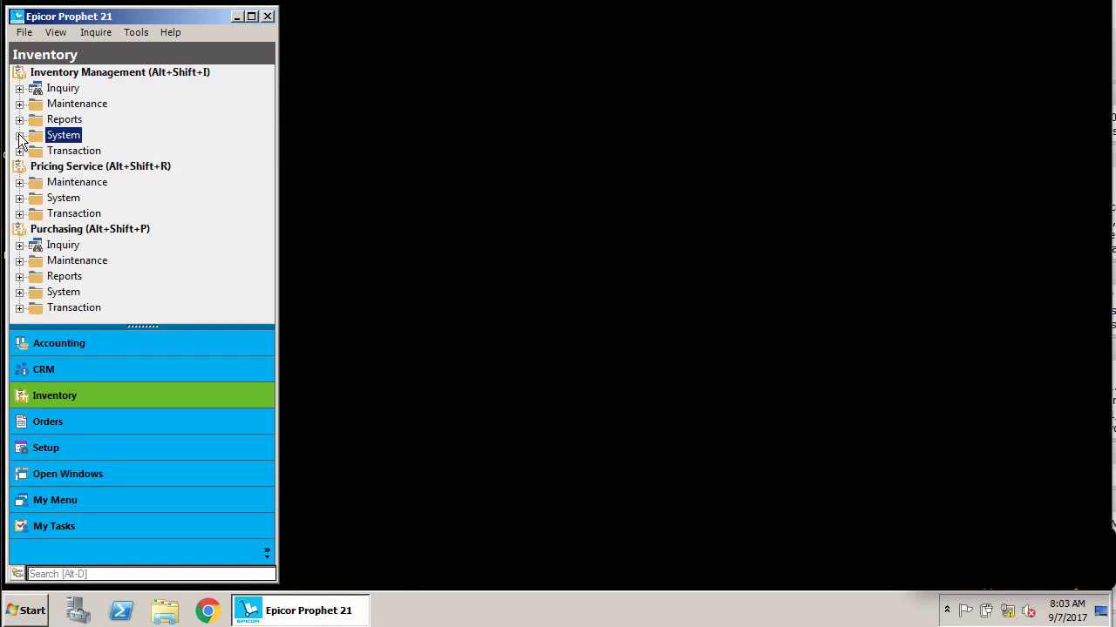
{"action": "left_click", "coordinate": [21, 134]}
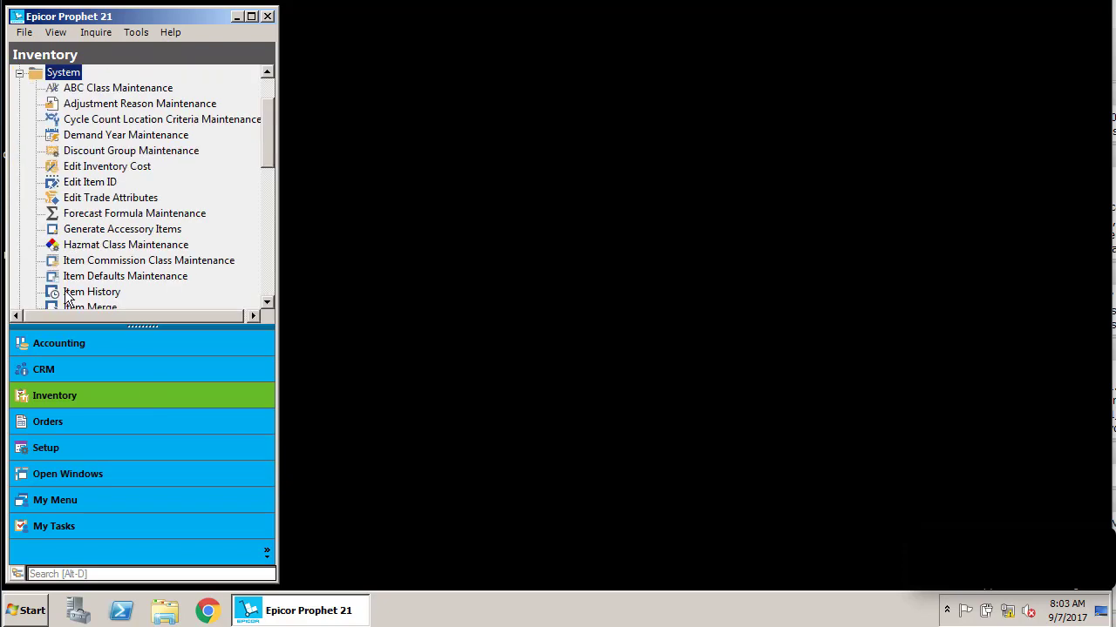
{"action": "double_click", "coordinate": [91, 291]}
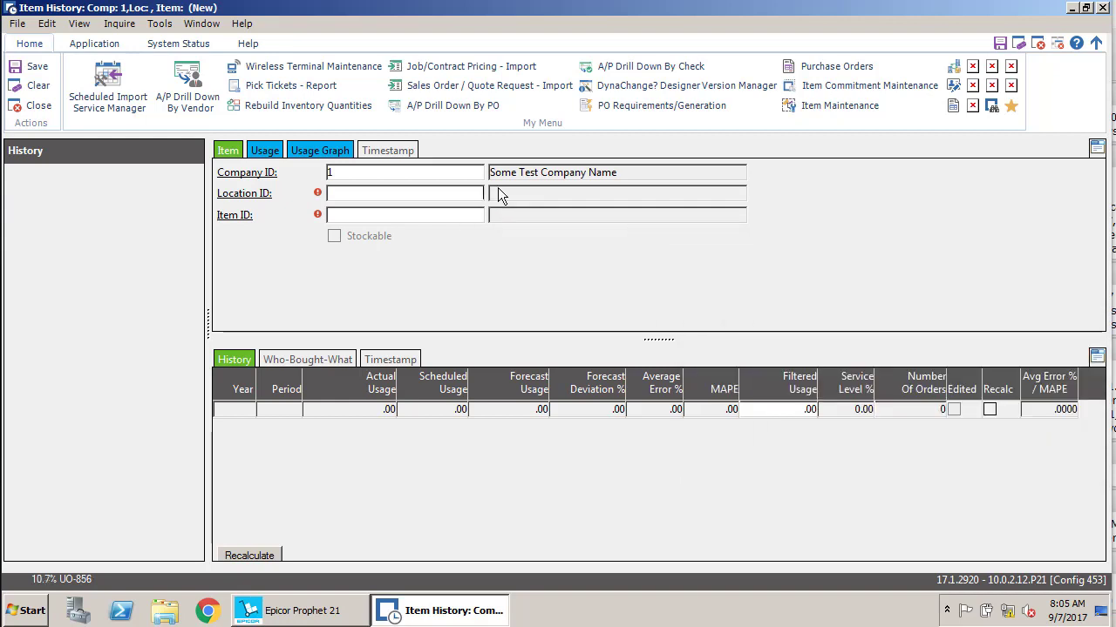
{"action": "mouse_move", "coordinate": [467, 193]}
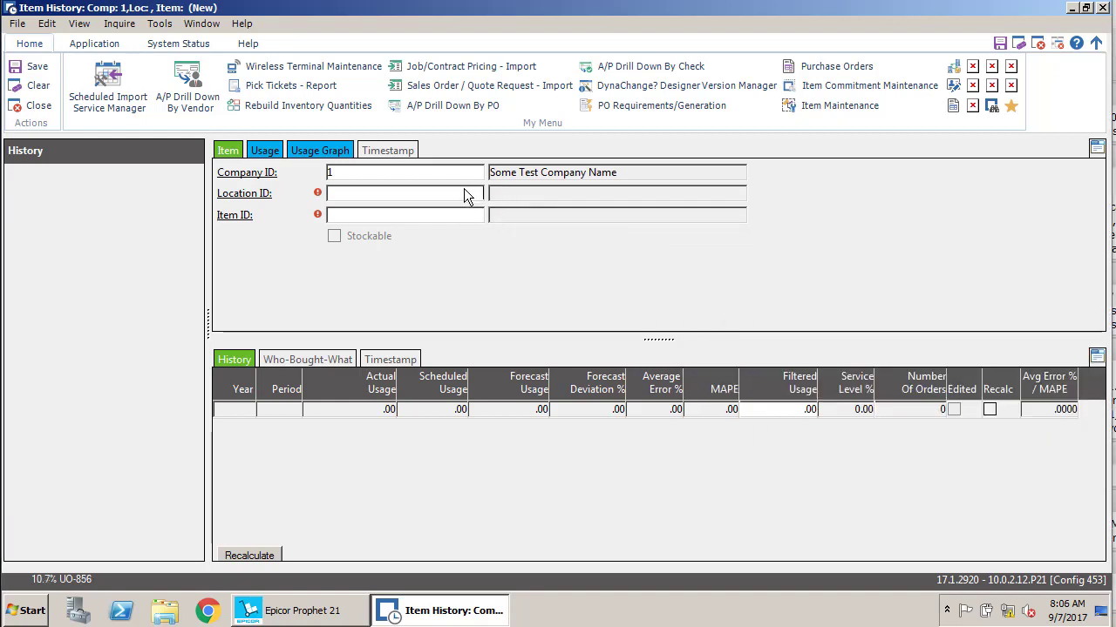
Enter location 10 and item HAMMER-CLAW to load the 16OZ claw hammer's history.
{"action": "type", "text": "10"}
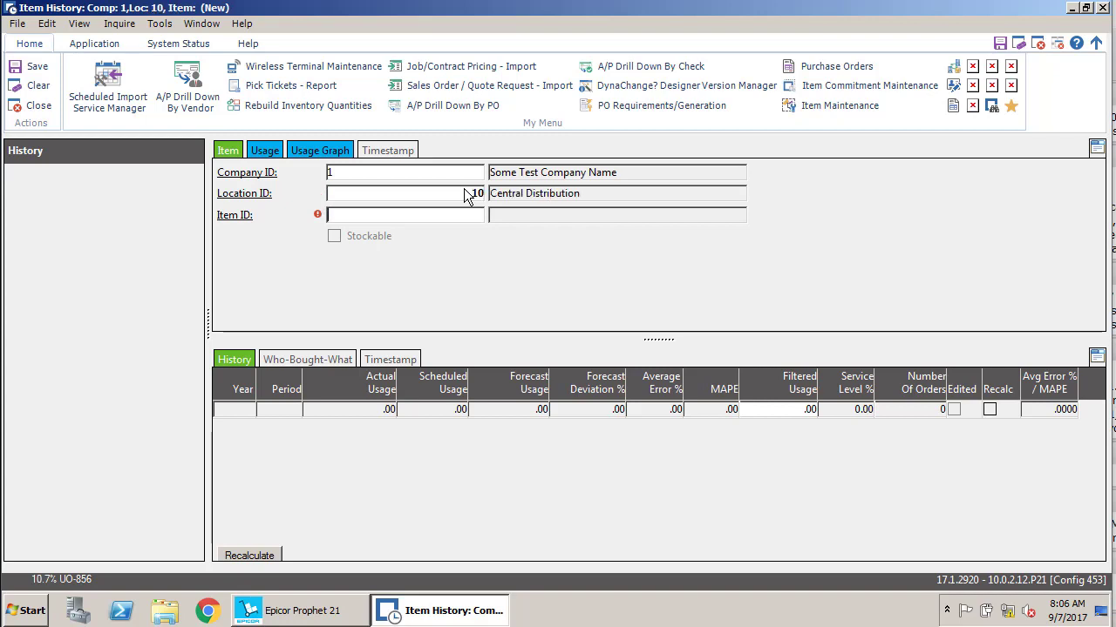
{"action": "type", "text": "HAMMER-CLAW"}
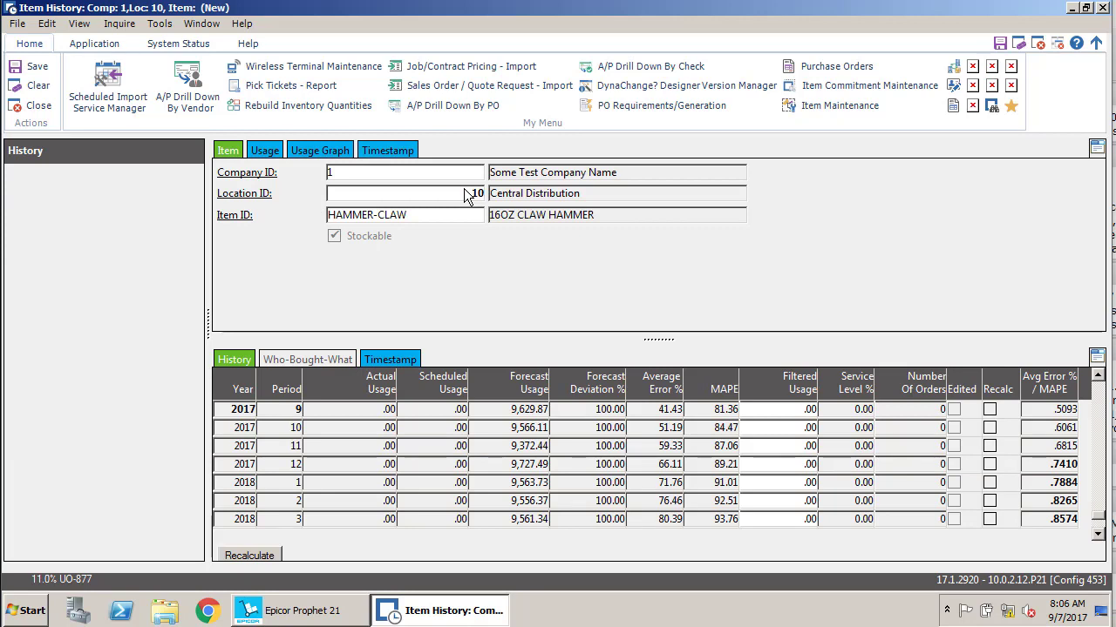
Show HAMMER-CLAW's usage settings with Trend demand pattern and 2010 first-stocked year.
{"action": "left_click", "coordinate": [265, 149]}
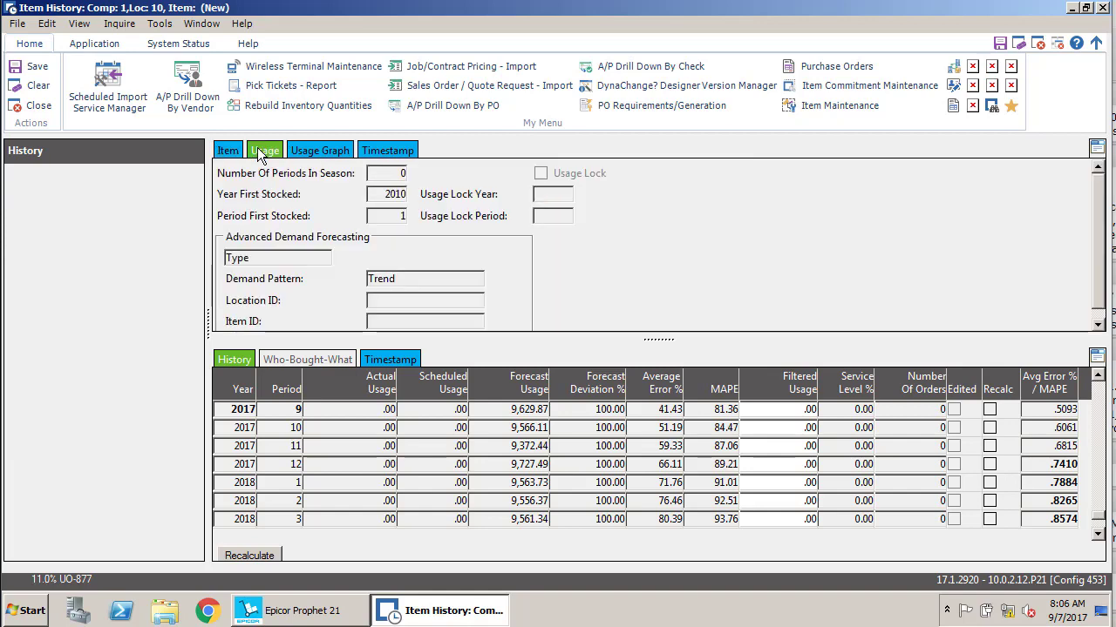
{"action": "left_click", "coordinate": [265, 150]}
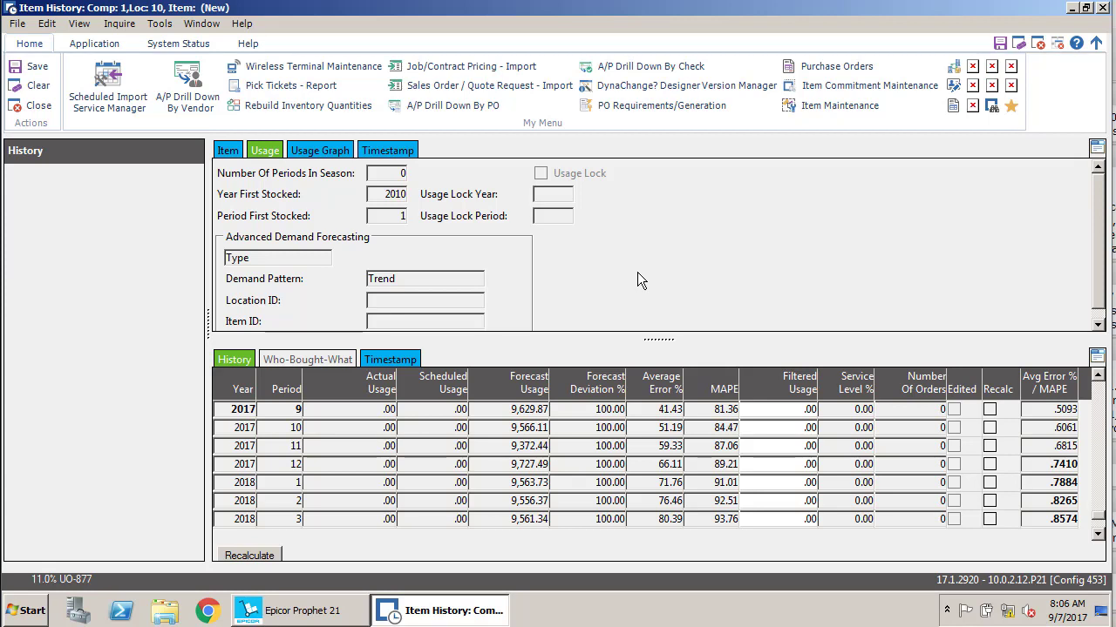
{"action": "mouse_move", "coordinate": [567, 173]}
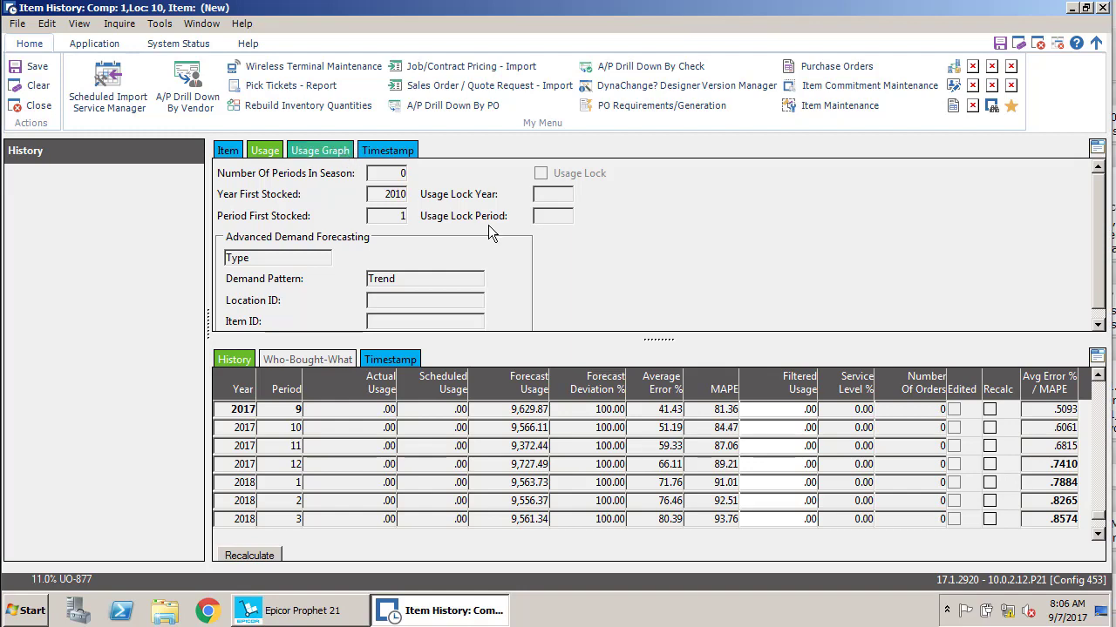
Display the Forecast vs. Actual Usage graph for HAMMER-CLAW.
{"action": "left_click", "coordinate": [320, 150]}
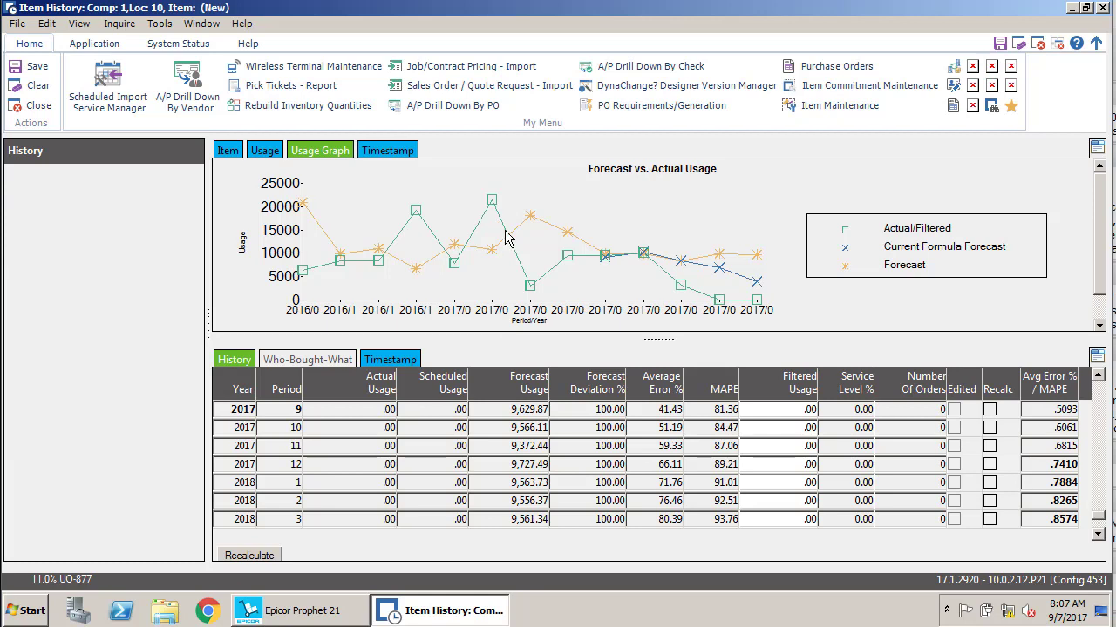
{"action": "mouse_move", "coordinate": [669, 245]}
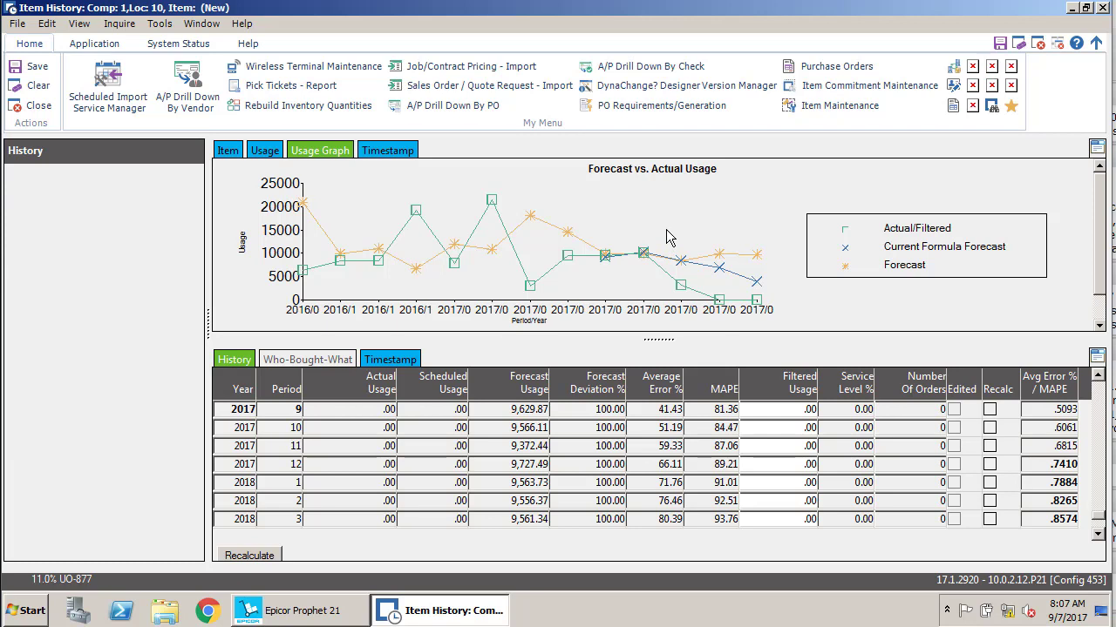
Return to the Item details and choose Best Fit Formula to view period weights.
{"action": "left_click", "coordinate": [226, 150]}
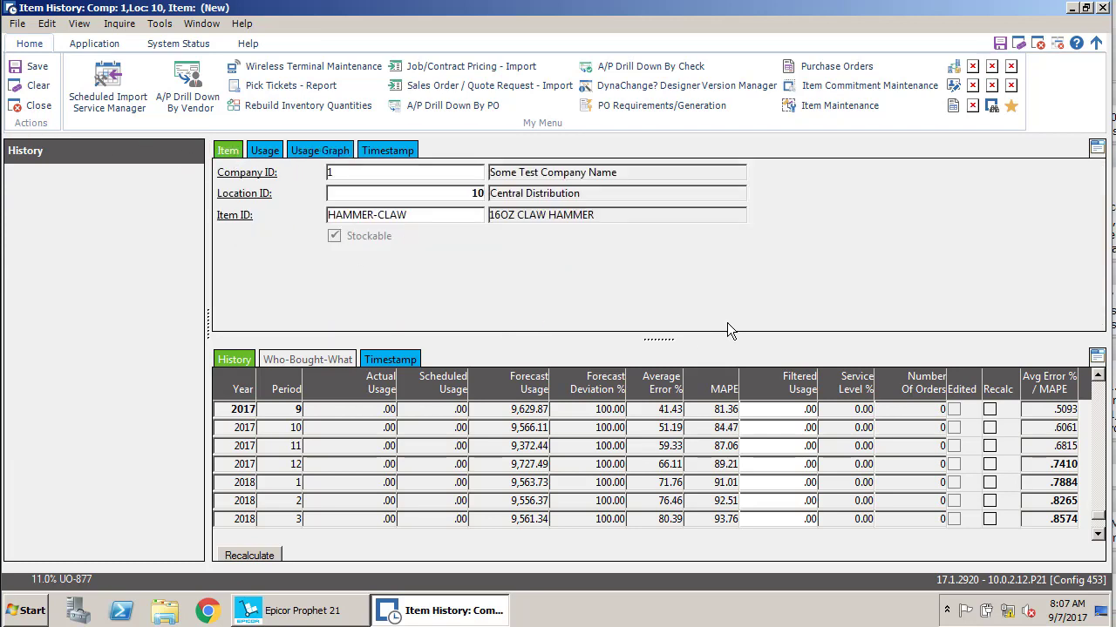
{"action": "right_click", "coordinate": [671, 287]}
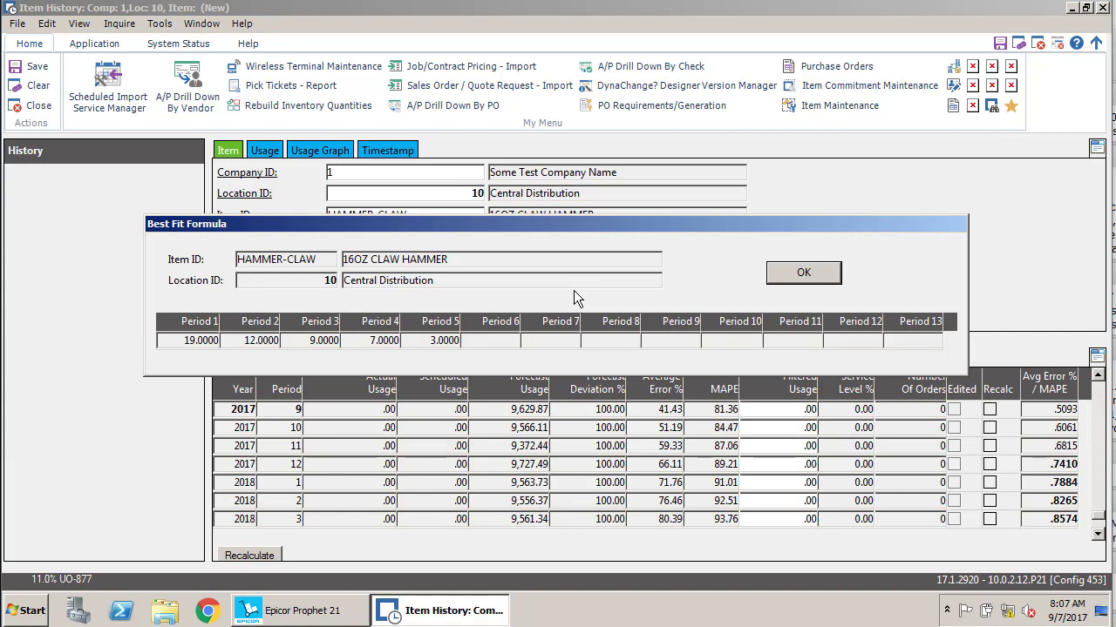
{"action": "left_click", "coordinate": [801, 272]}
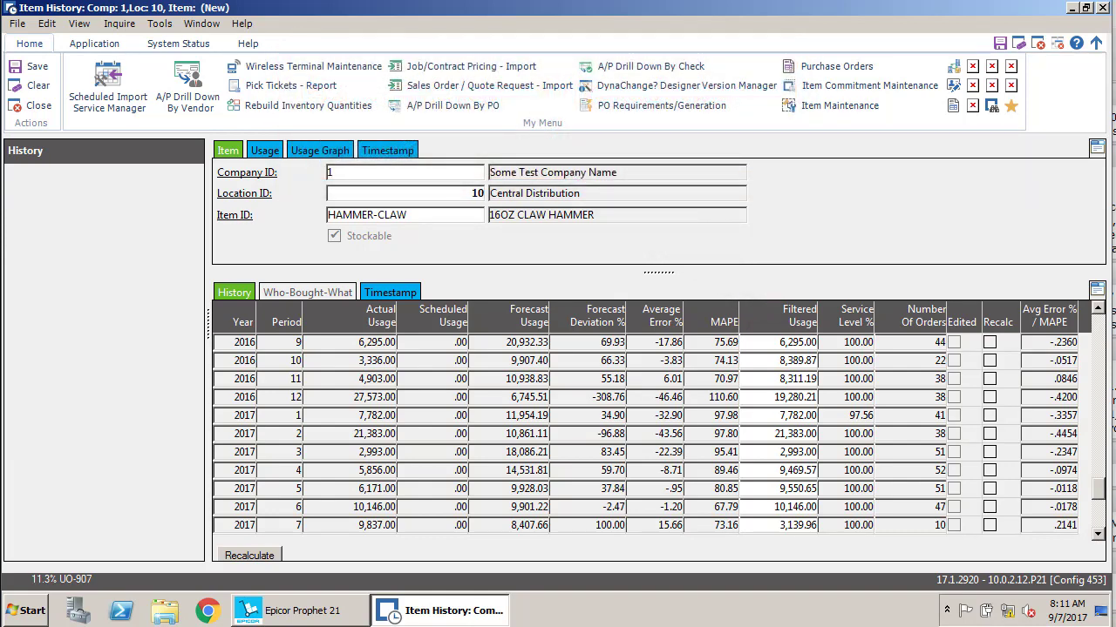
{"action": "mouse_move", "coordinate": [810, 315]}
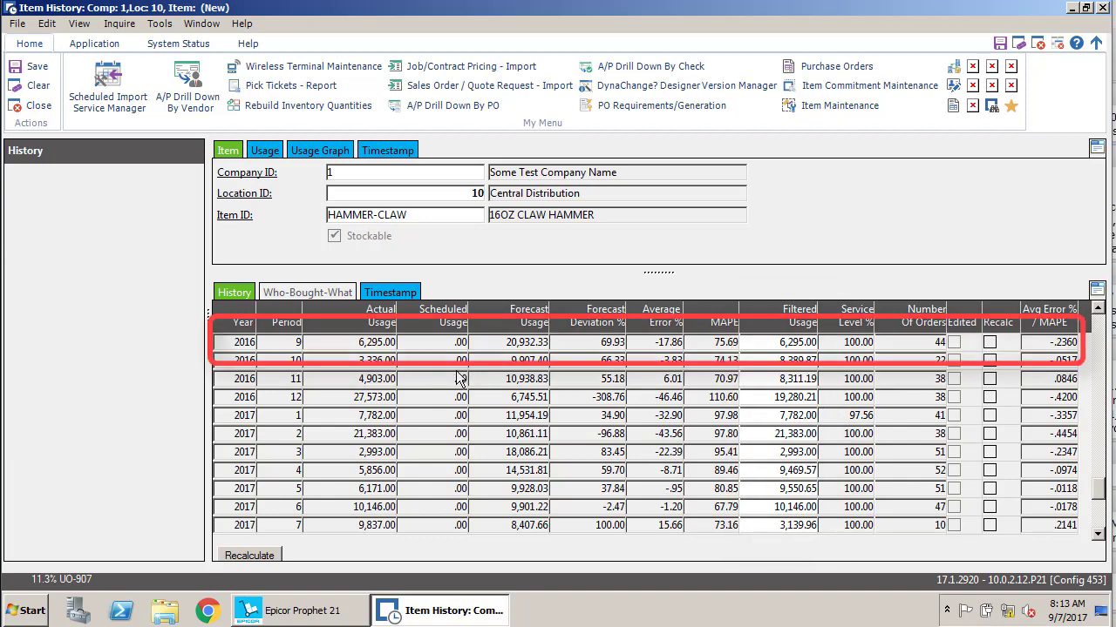
Edit the 2016 period 9 Filtered Usage for HAMMER-CLAW to 10,000.
{"action": "left_click", "coordinate": [244, 342]}
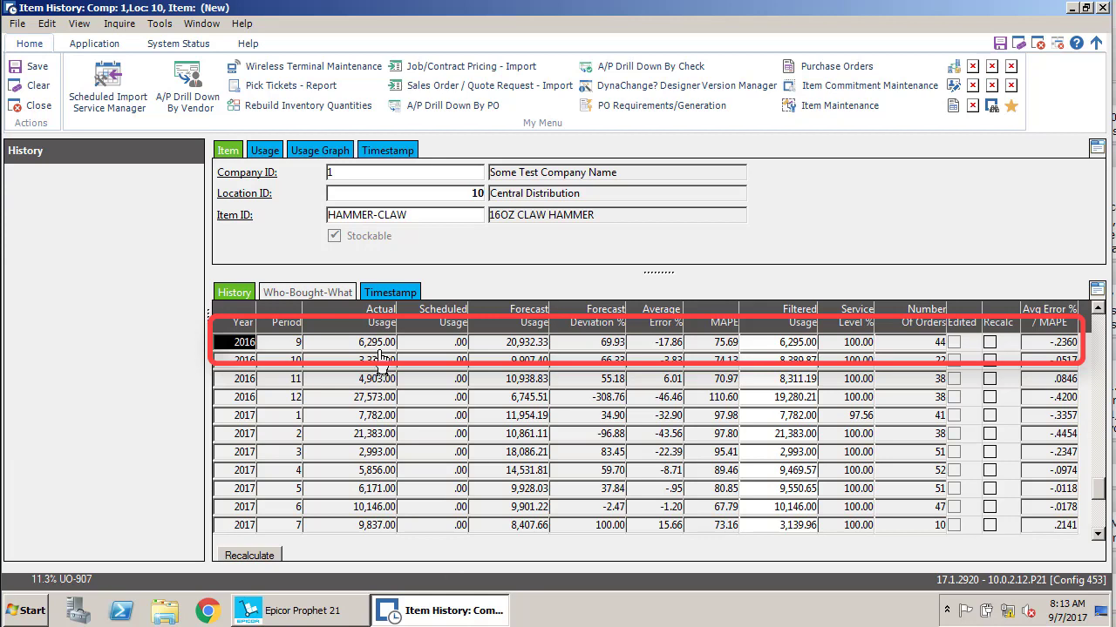
{"action": "left_click", "coordinate": [799, 342]}
{"action": "type", "text": "10,000"}
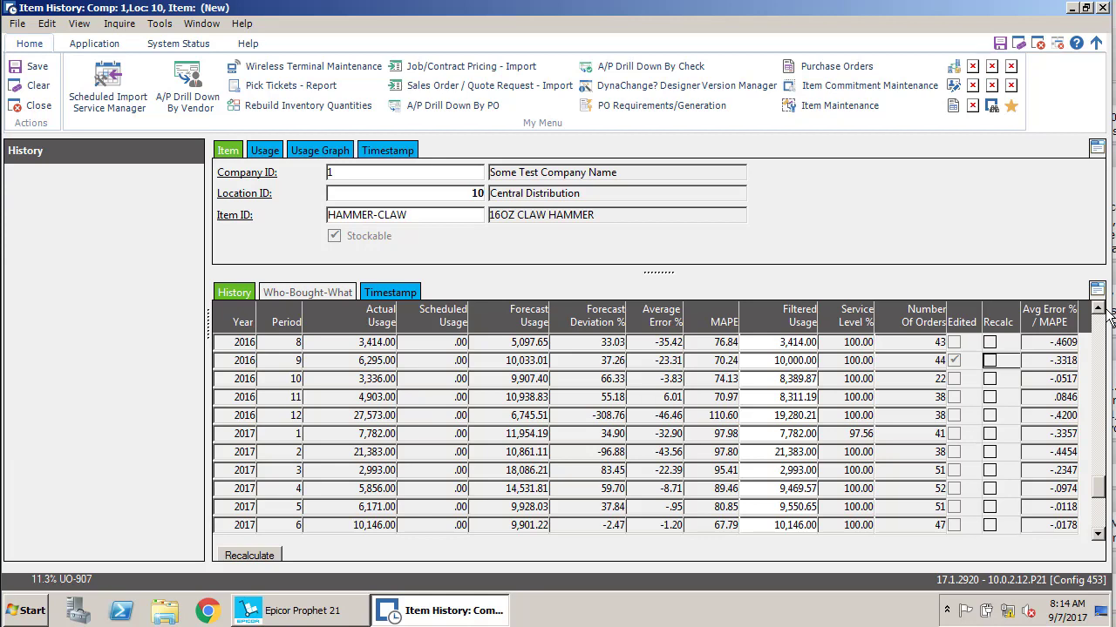
{"action": "mouse_move", "coordinate": [349, 415]}
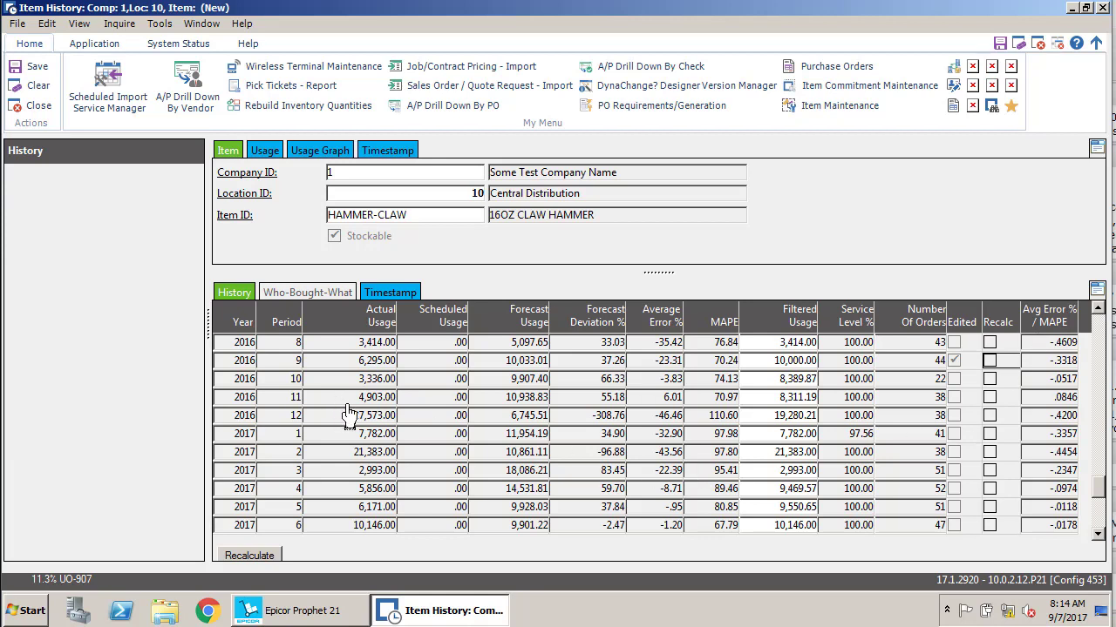
{"action": "mouse_move", "coordinate": [358, 426]}
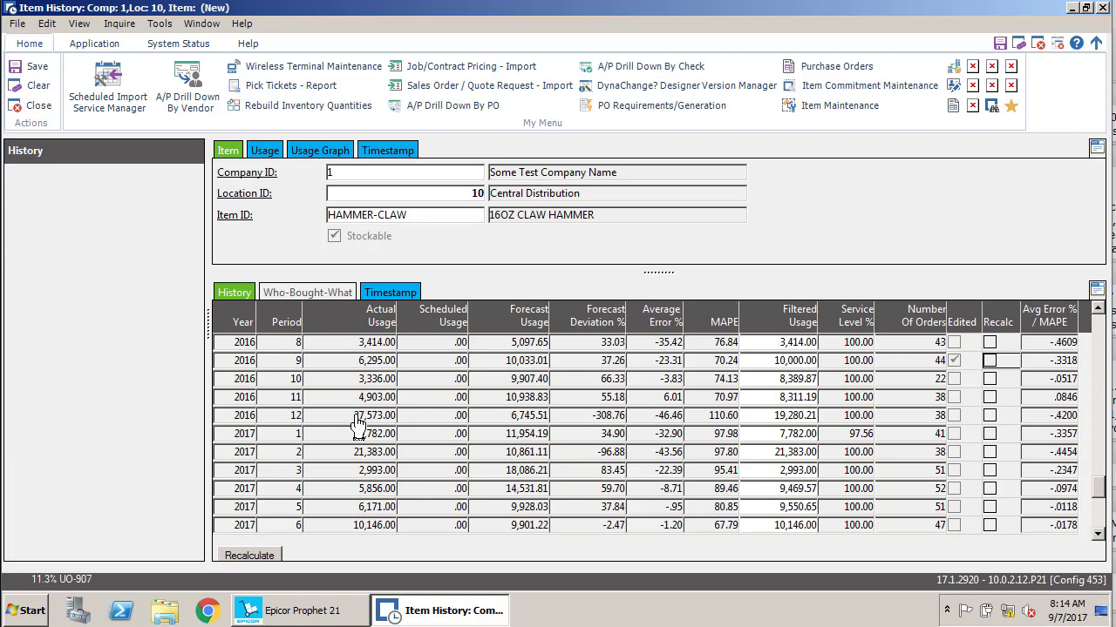
{"action": "mouse_move", "coordinate": [317, 450]}
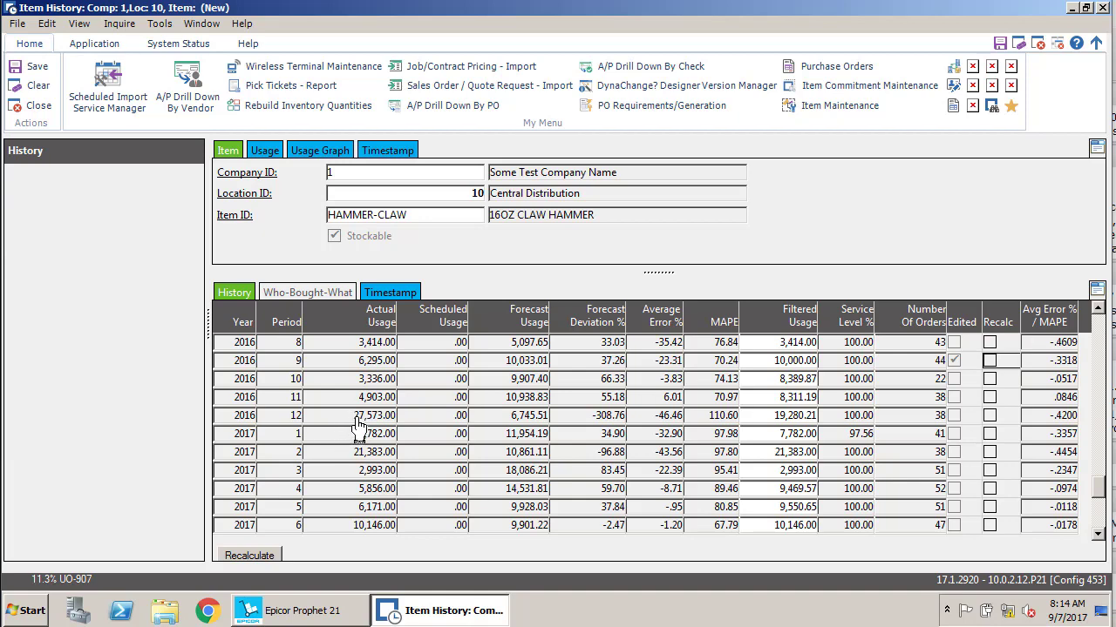
Select 2016 period 12 and view its Who-Bought-What orders including 1387030 for 25,000.
{"action": "left_click", "coordinate": [307, 293]}
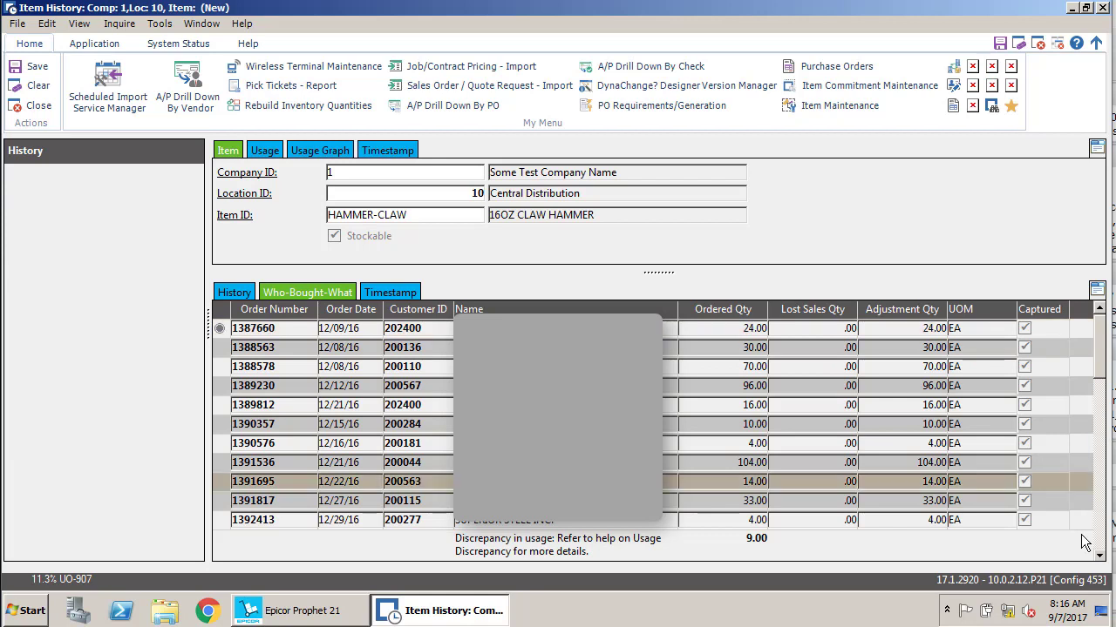
{"action": "left_click", "coordinate": [1099, 558]}
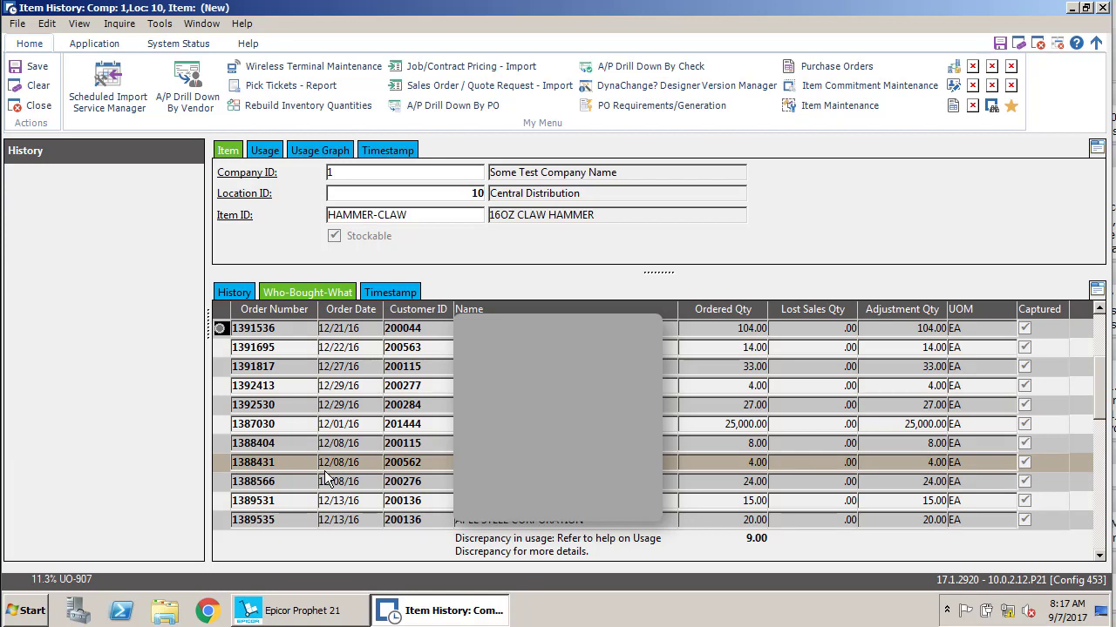
Bring up the actions for the 25,000-unit order 1387030 to update usage.
{"action": "right_click", "coordinate": [253, 424]}
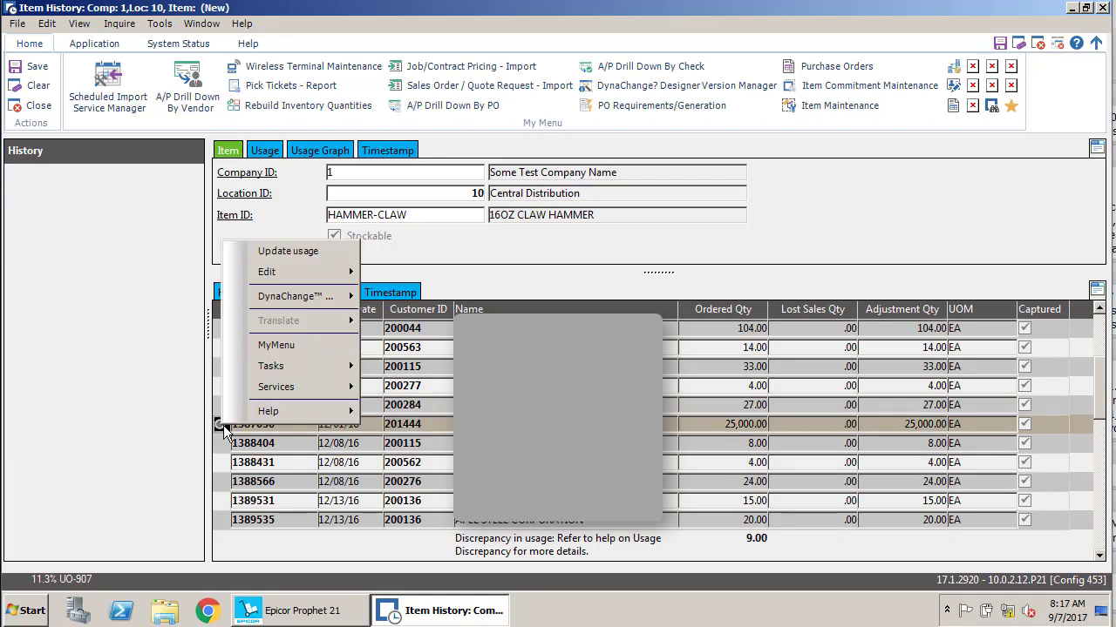
{"action": "mouse_move", "coordinate": [288, 251]}
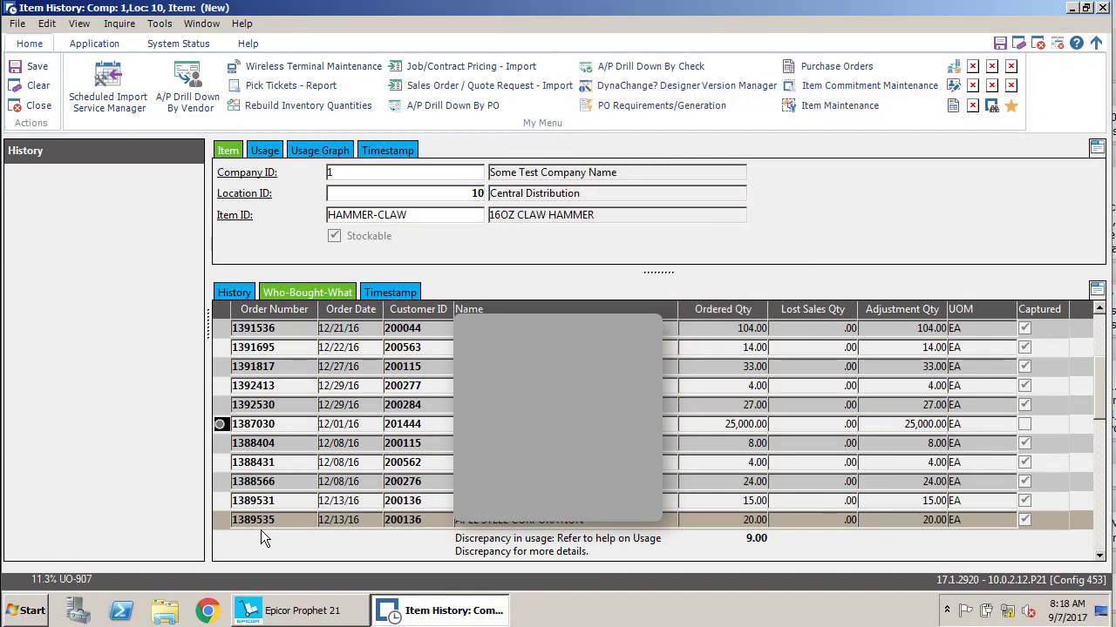
{"action": "mouse_move", "coordinate": [272, 536]}
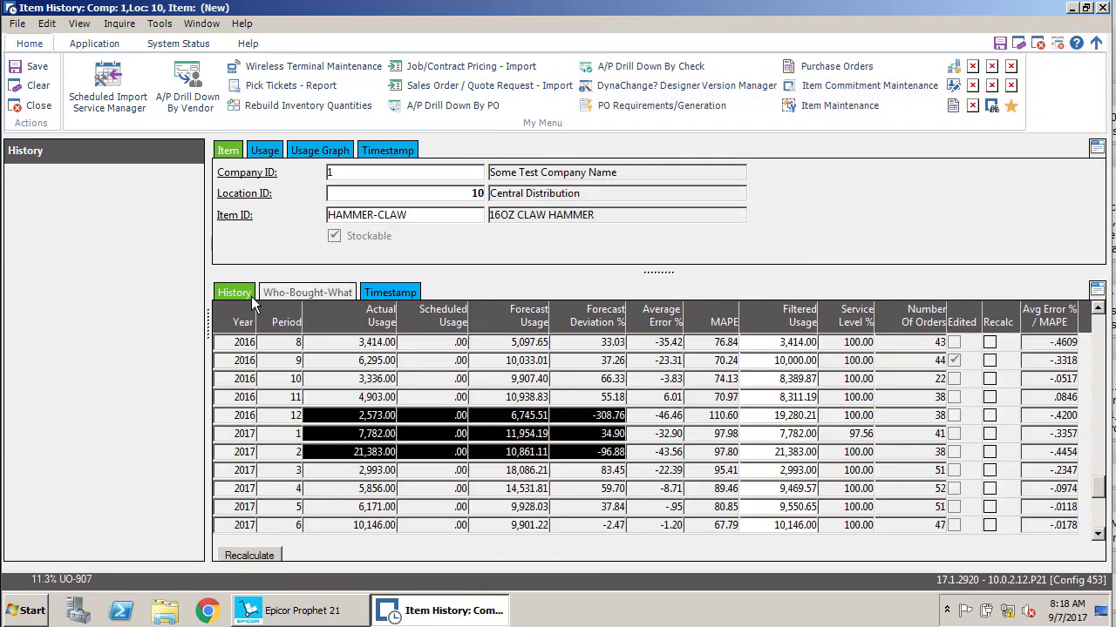
{"action": "left_click", "coordinate": [244, 415]}
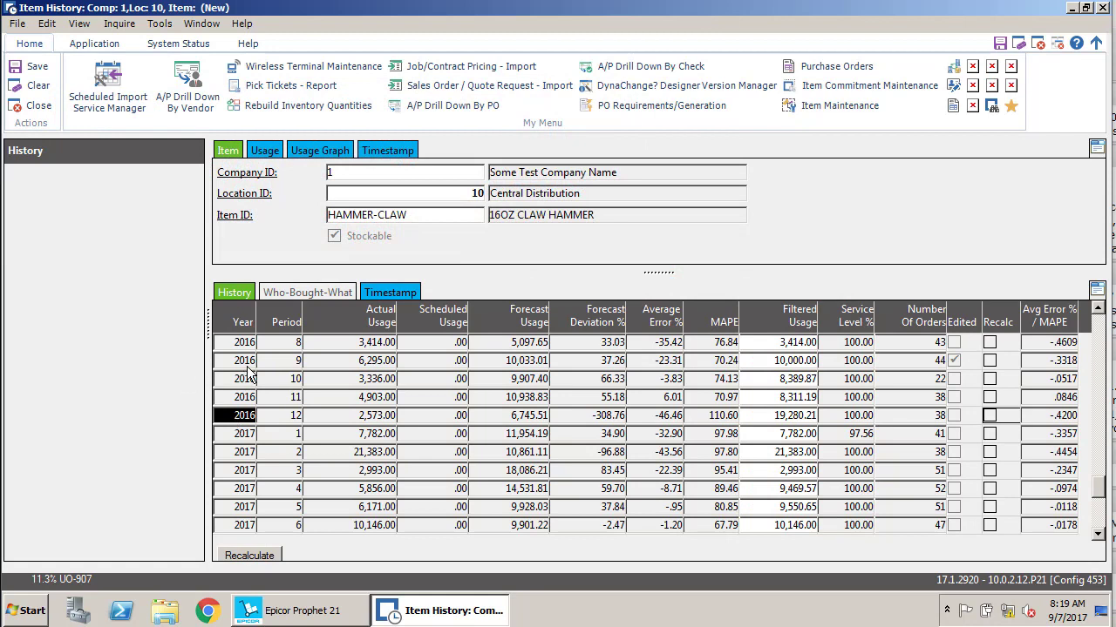
{"action": "left_click", "coordinate": [244, 361]}
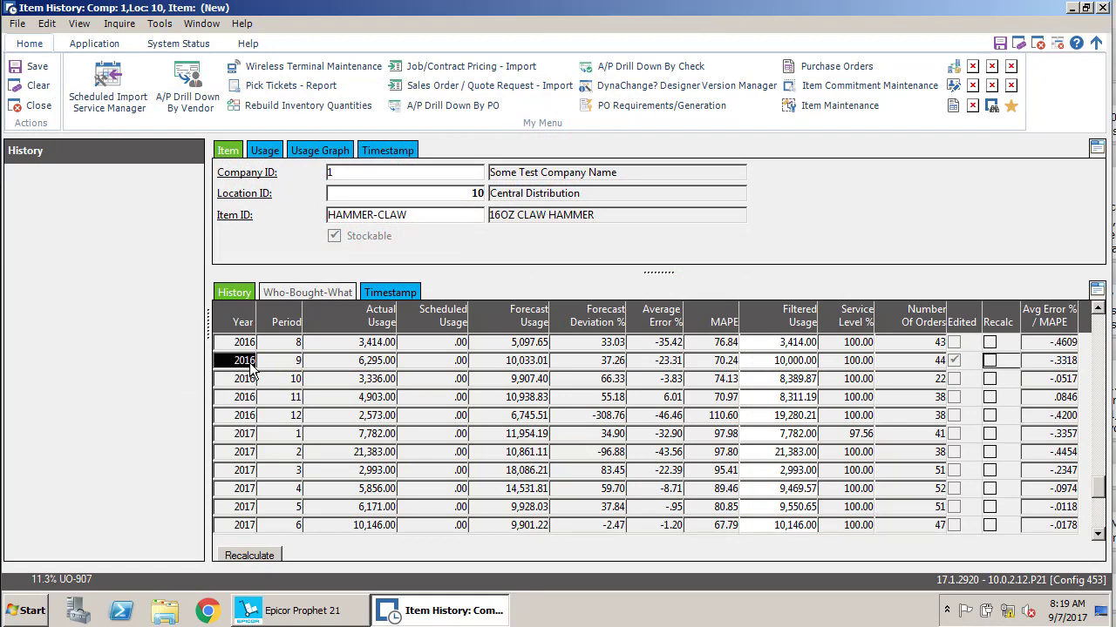